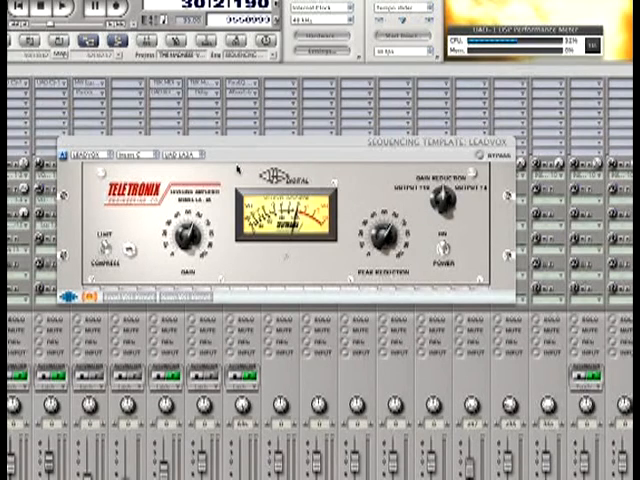
{"action": "mouse_move", "coordinate": [504, 56]}
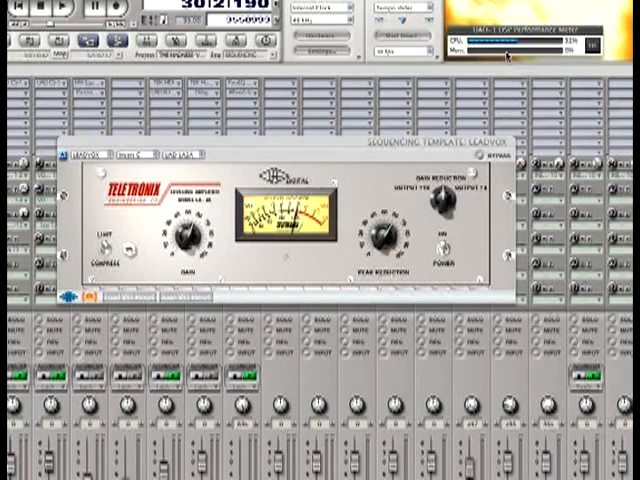